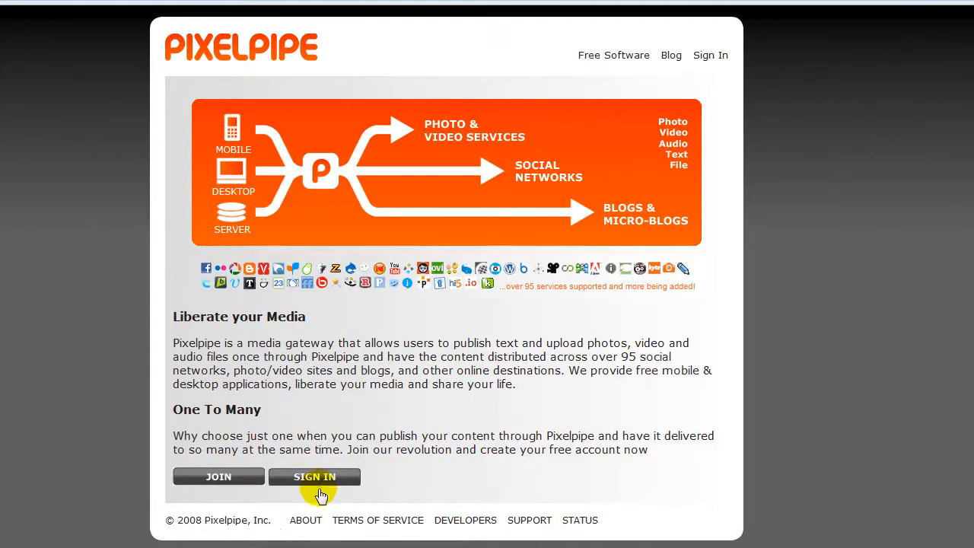
# - Fill the sign-in form with the saved email address and the account password
pyautogui.click(314, 477)
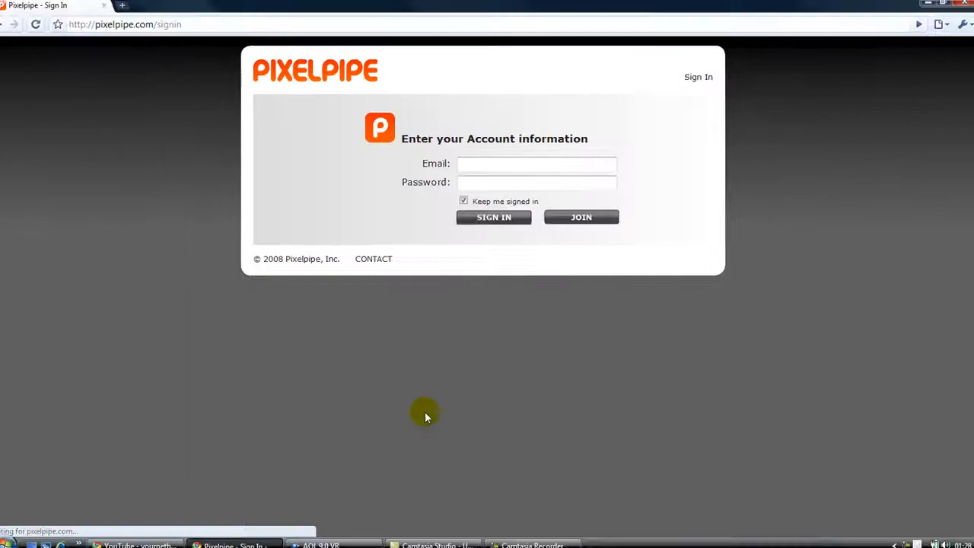
pyautogui.write('a')
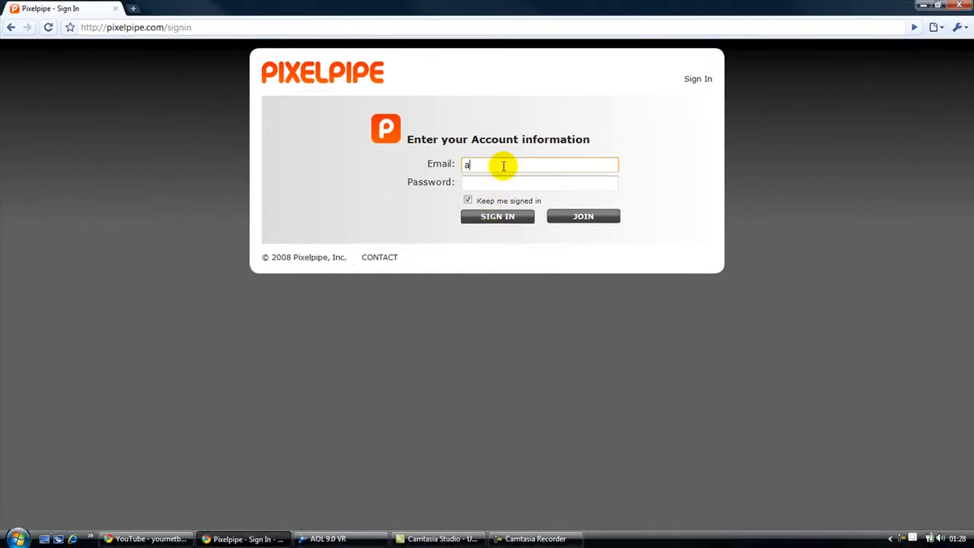
pyautogui.write('shar')
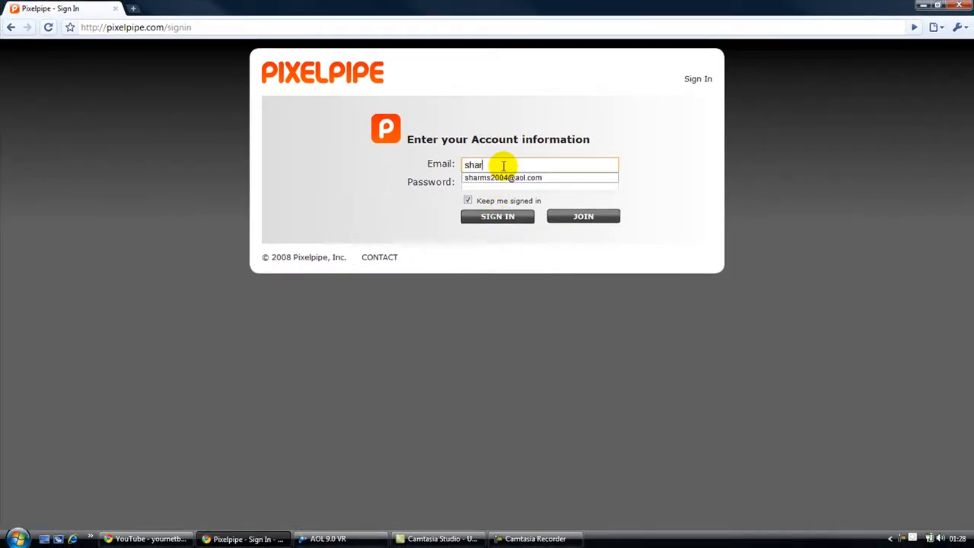
pyautogui.click(541, 182)
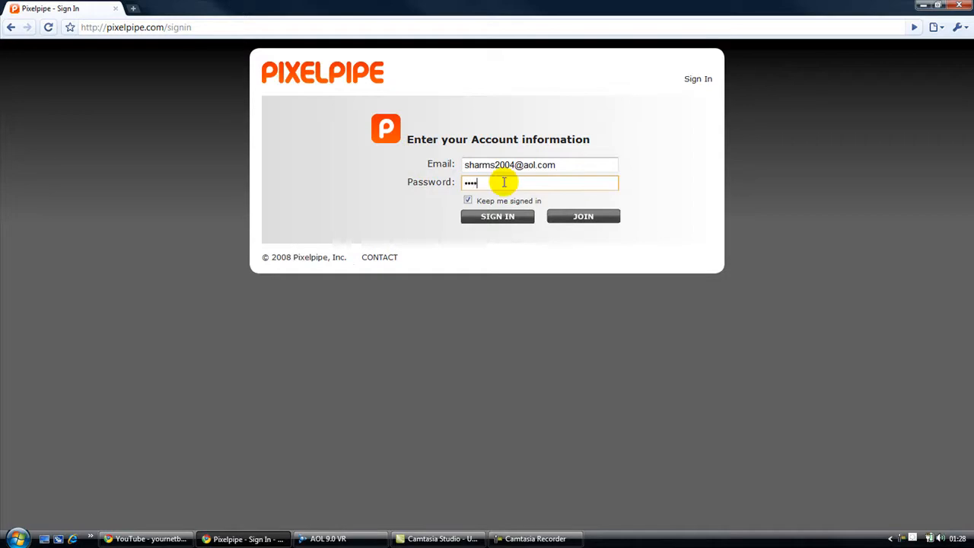
# - Sign in and browse the Add Pipes list of services available to connect
pyautogui.click(497, 215)
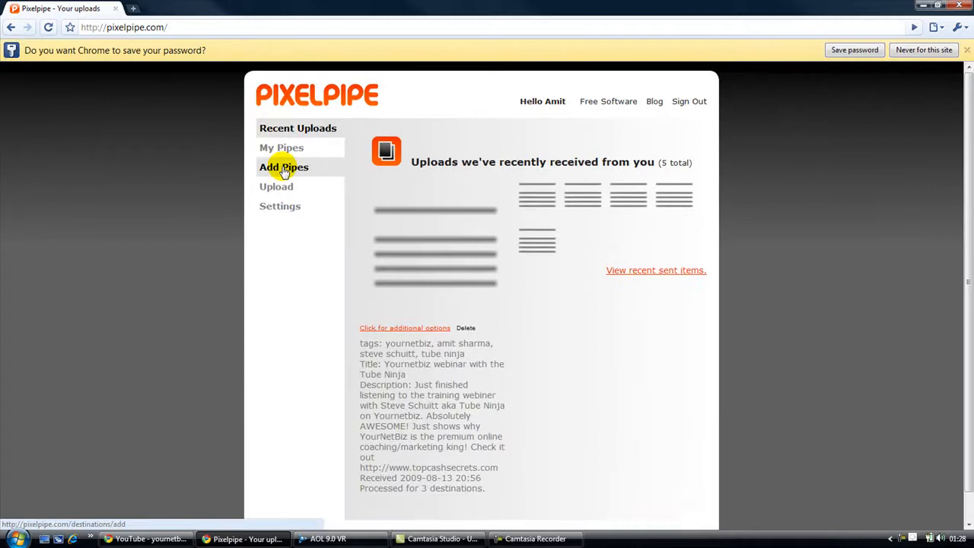
pyautogui.click(283, 167)
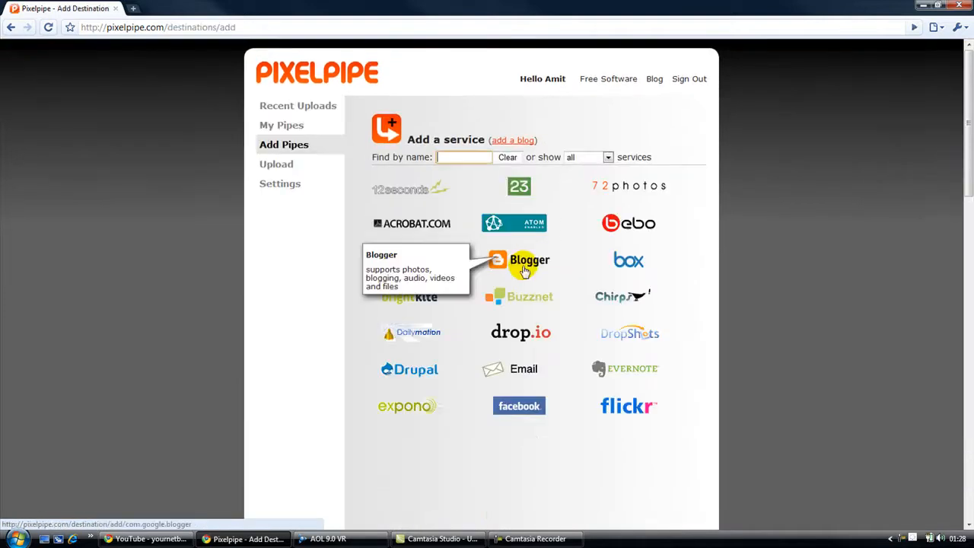
pyautogui.scroll(-3)
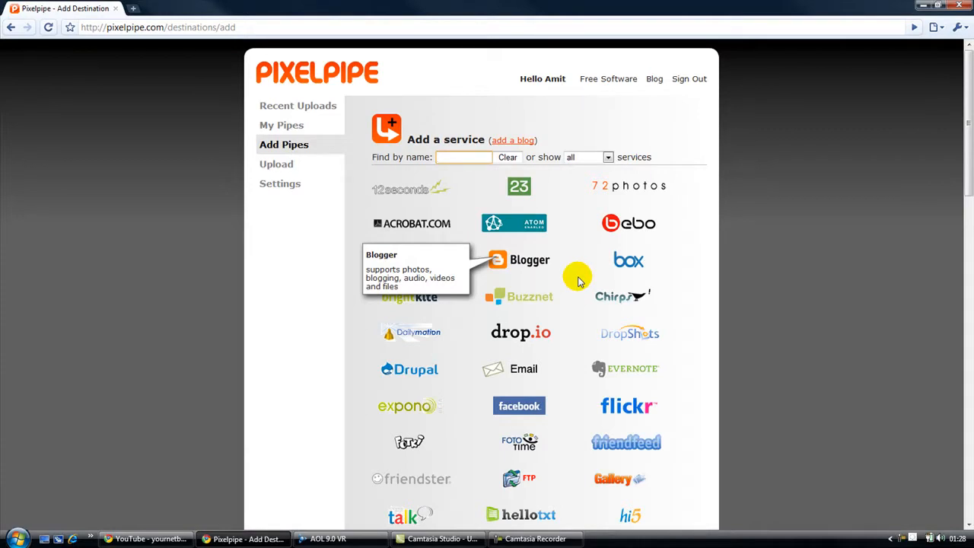
pyautogui.moveTo(916, 198)
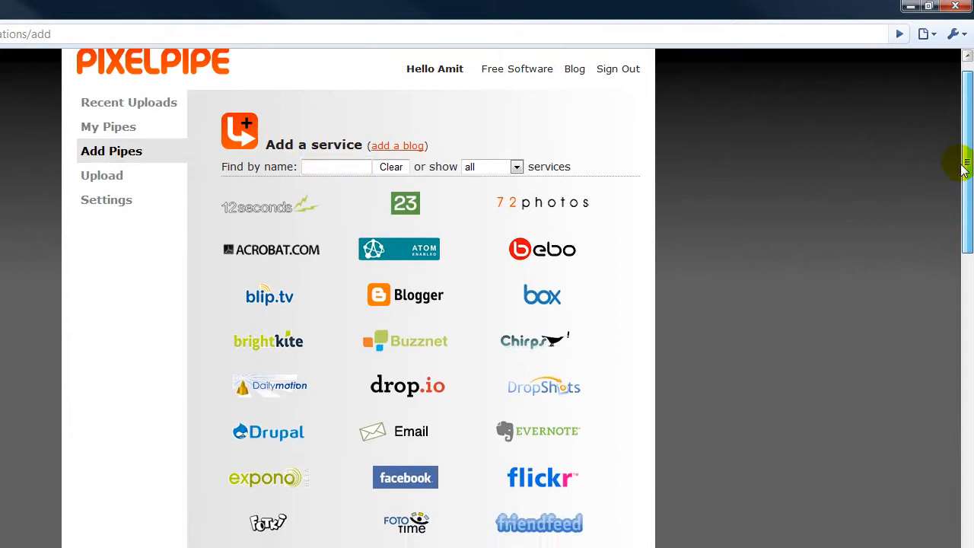
pyautogui.scroll(-3)
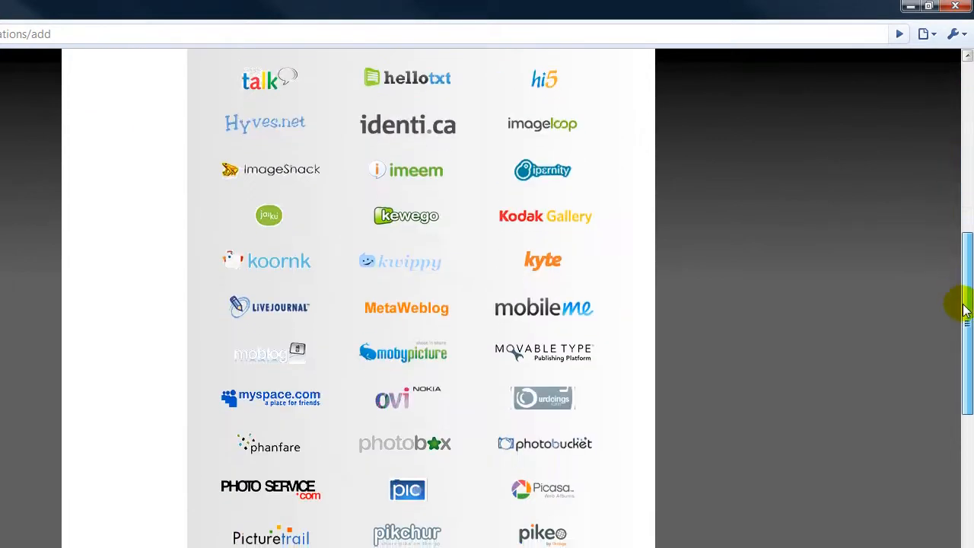
pyautogui.scroll(-3)
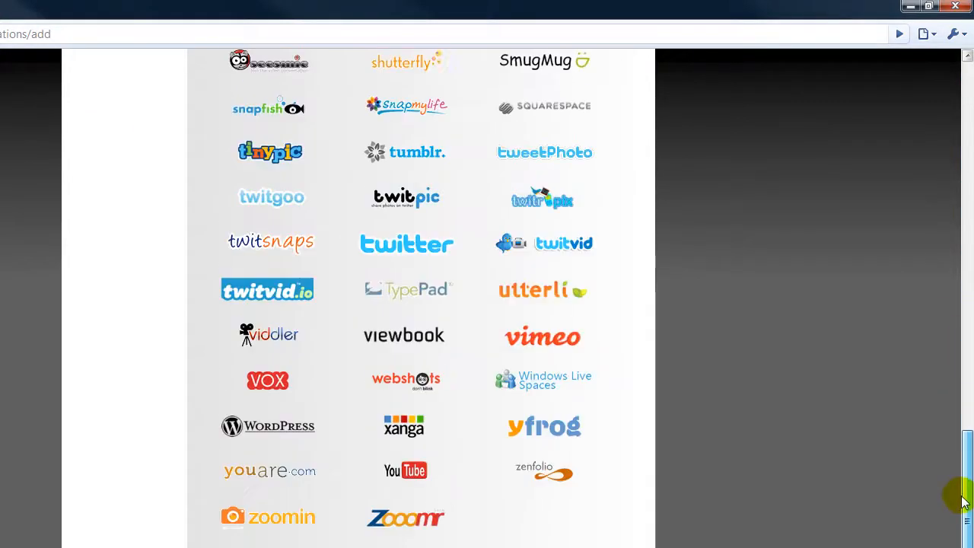
pyautogui.scroll(3)
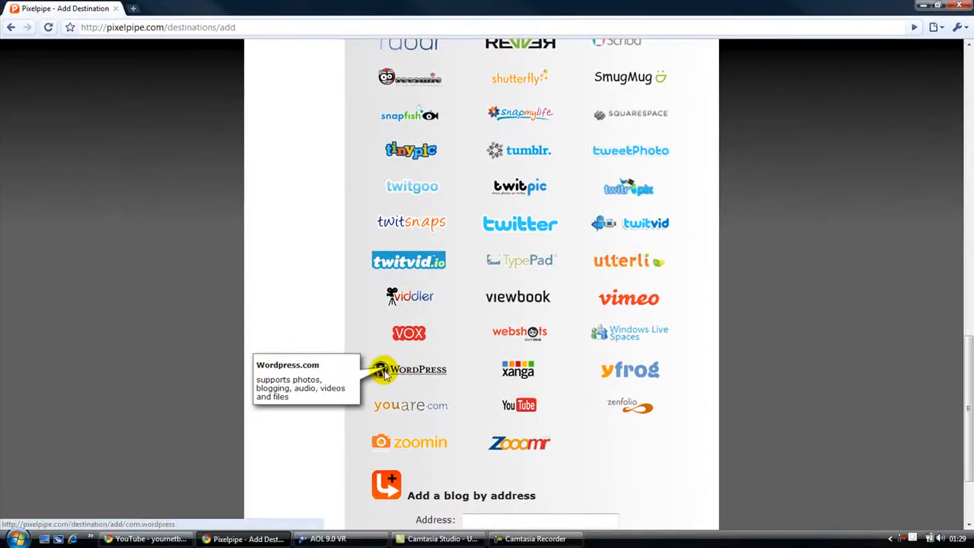
pyautogui.moveTo(396, 376)
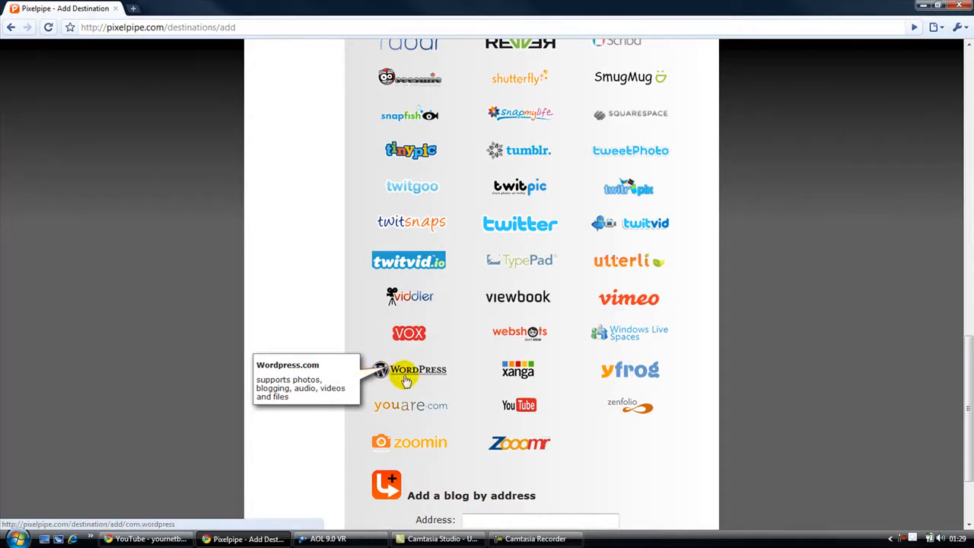
pyautogui.moveTo(541, 259)
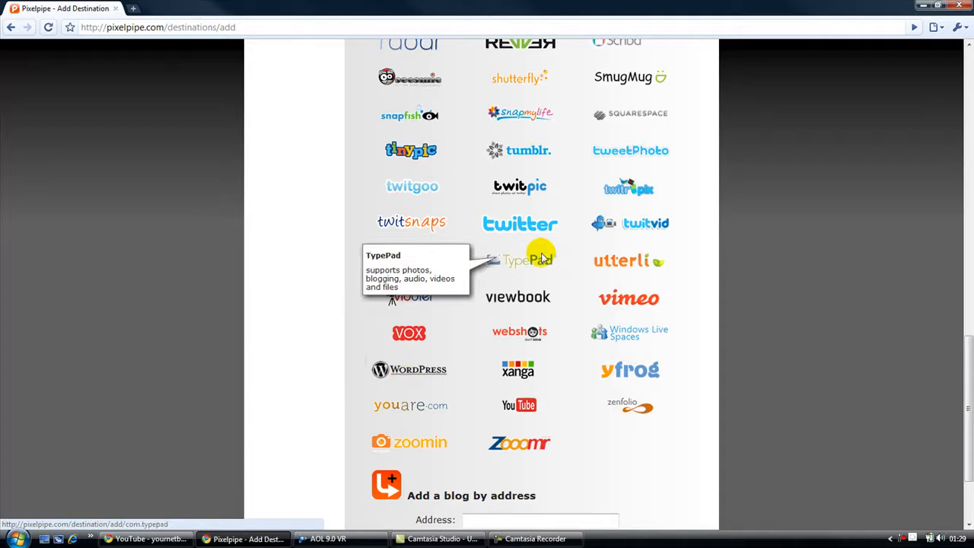
pyautogui.moveTo(538, 226)
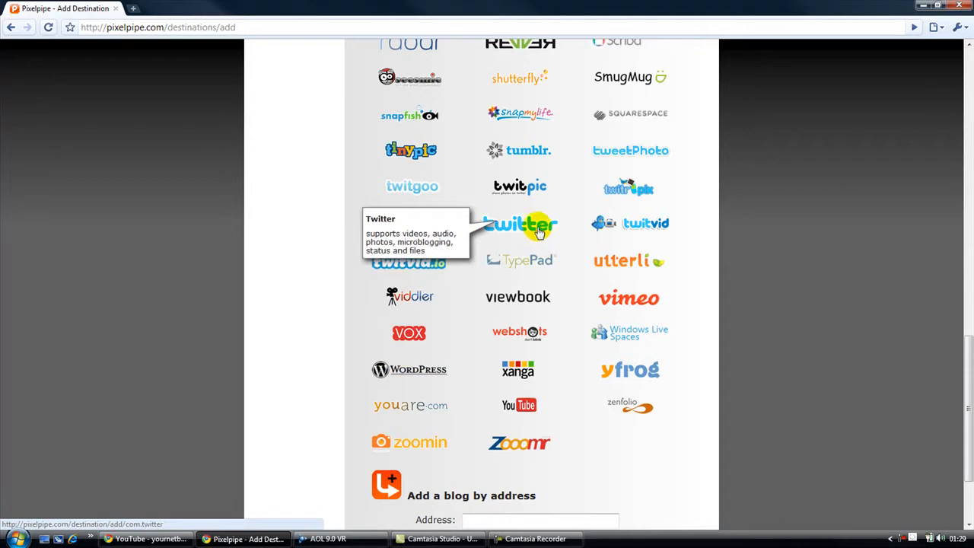
pyautogui.moveTo(411, 150)
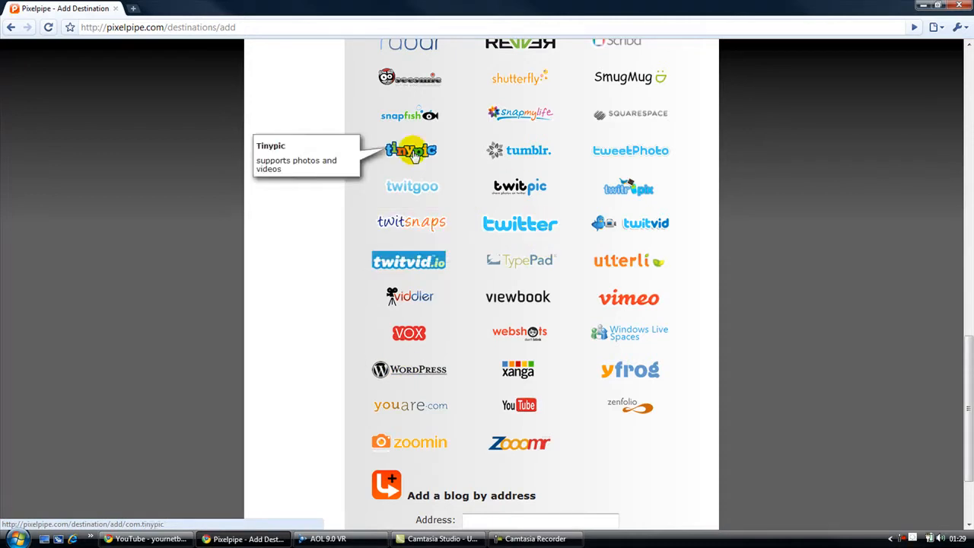
pyautogui.scroll(3)
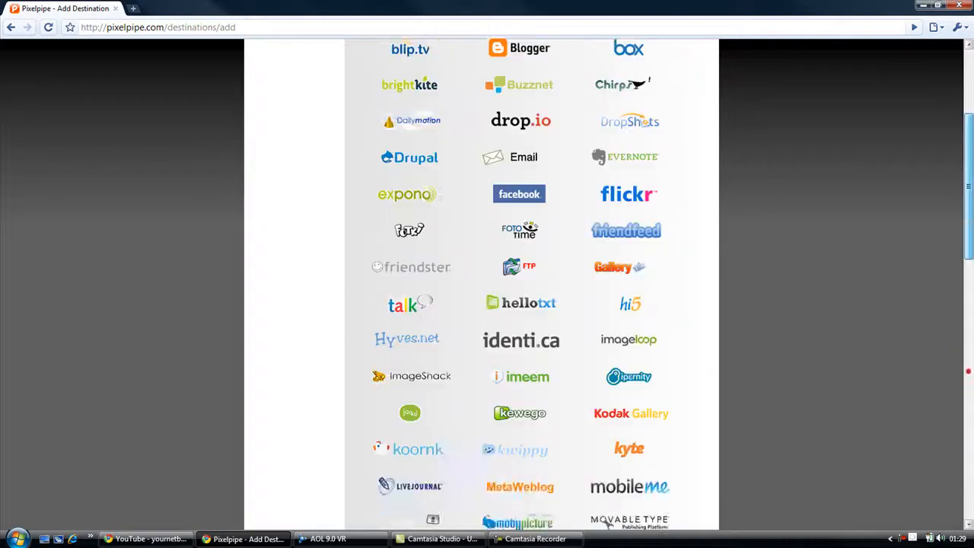
pyautogui.scroll(3)
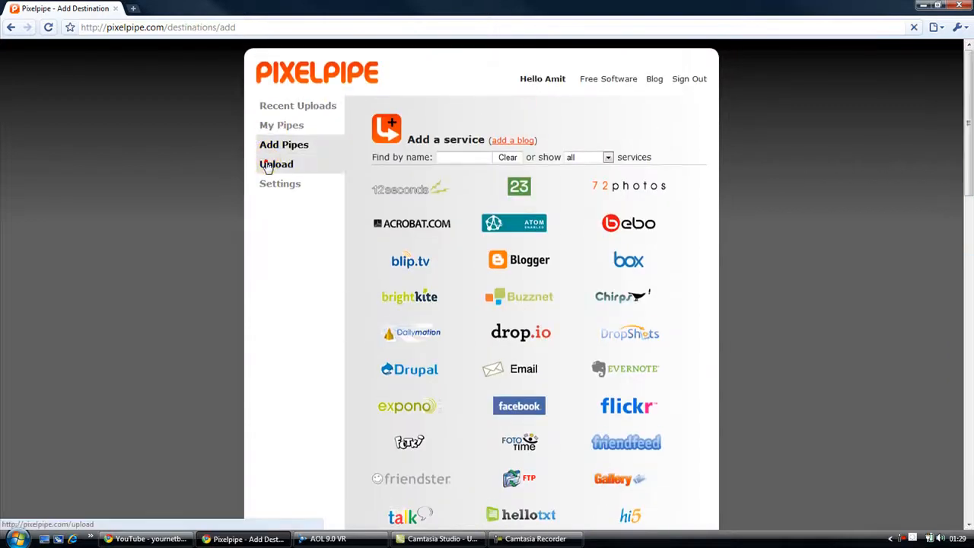
# - Review the Quick Post file, microblog and blog forms, ending on File Upload's caption box
pyautogui.click(276, 164)
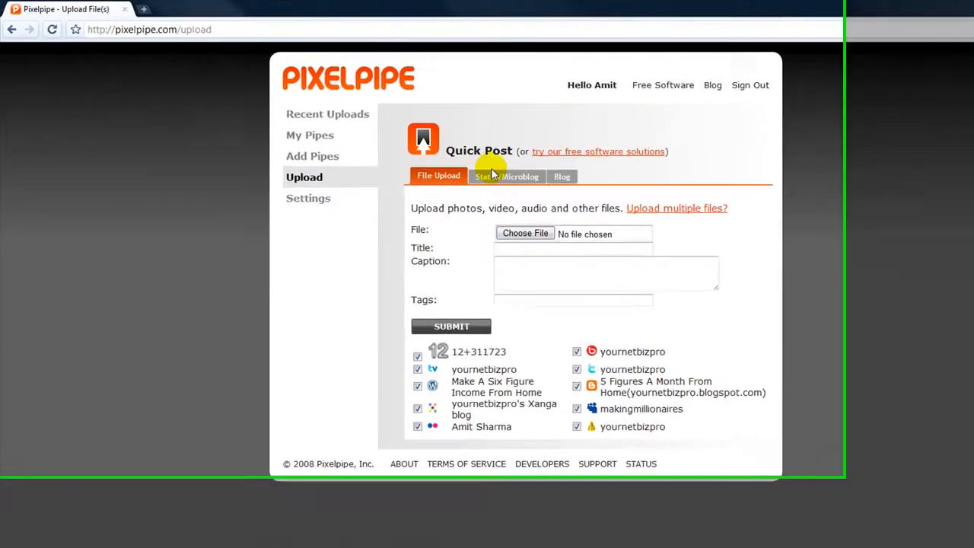
pyautogui.click(506, 175)
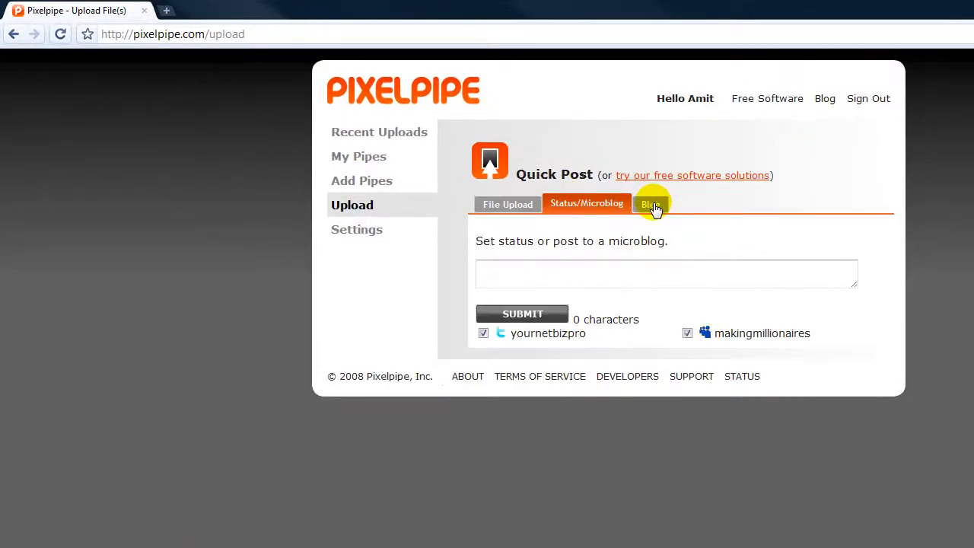
pyautogui.click(651, 203)
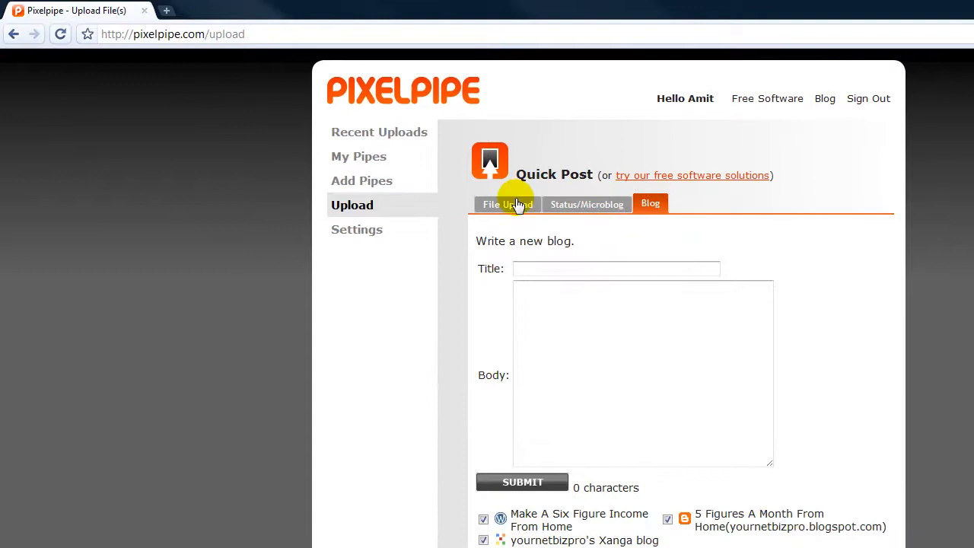
pyautogui.click(507, 204)
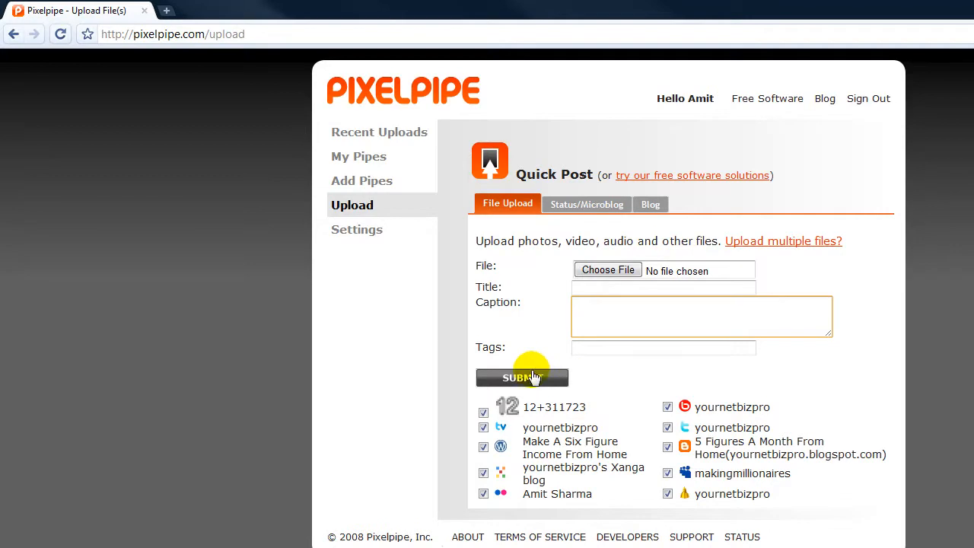
pyautogui.moveTo(600, 376)
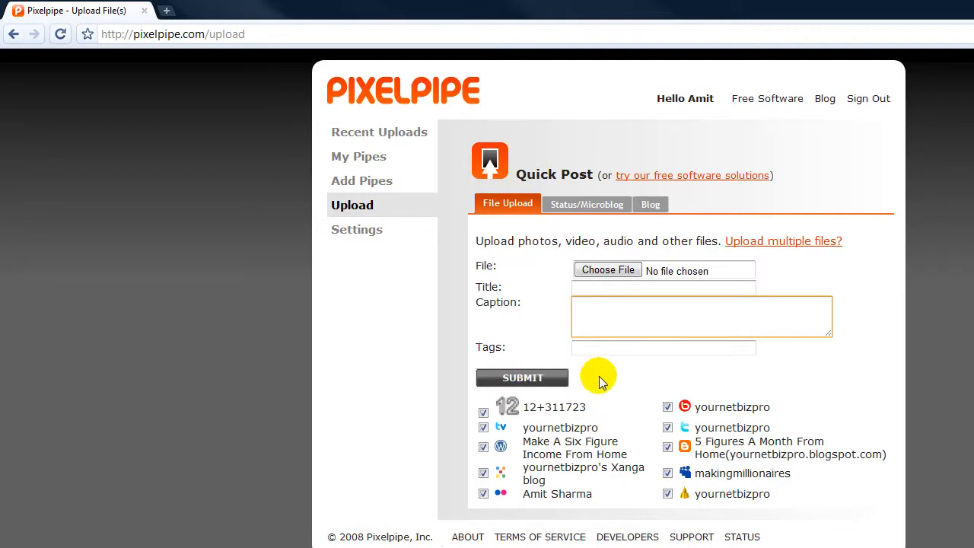
pyautogui.click(701, 316)
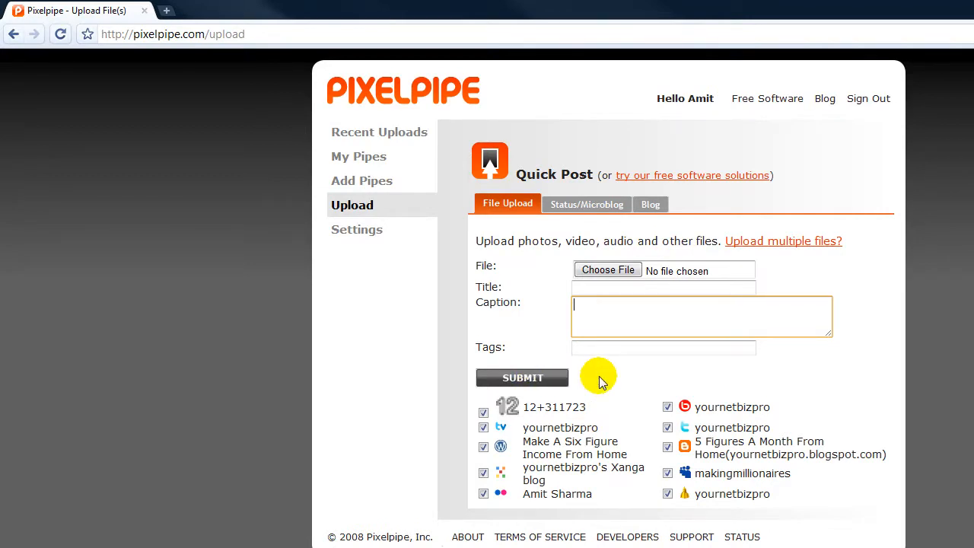